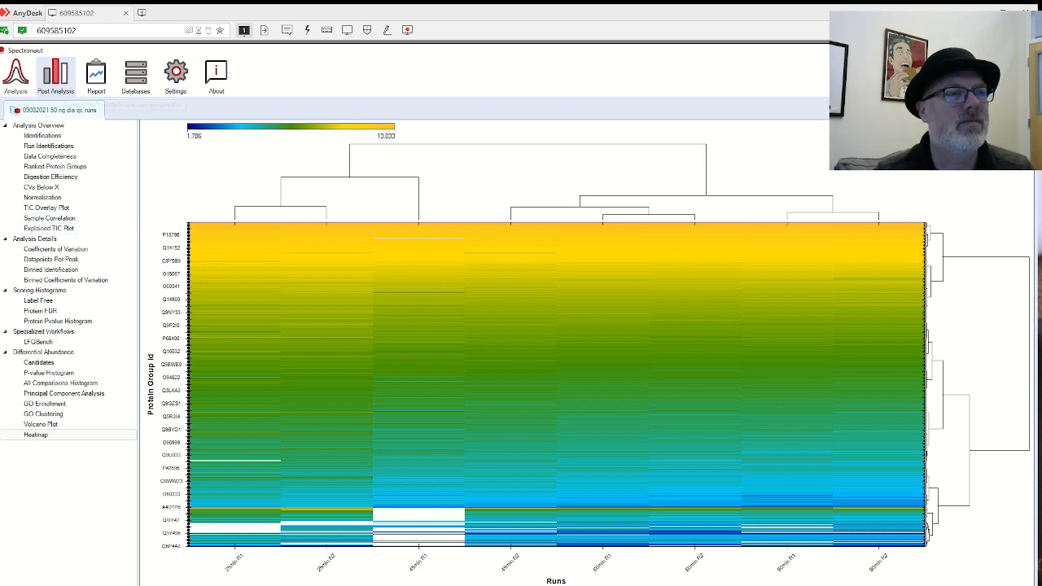
mouse_move(182, 169)
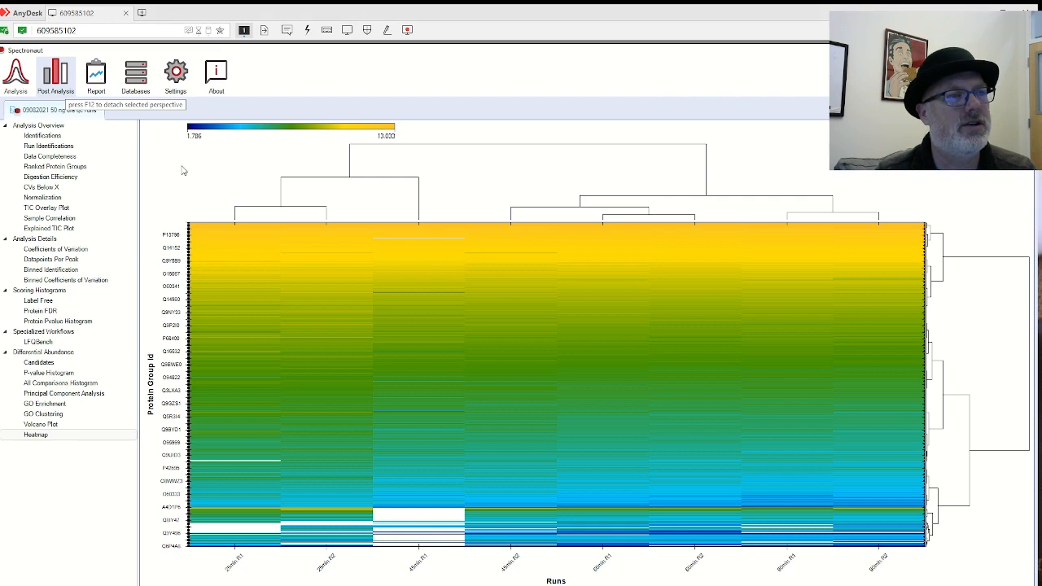
- Switch from Post Analysis to the Report perspective showing the Fragment Group Report preview
click(96, 73)
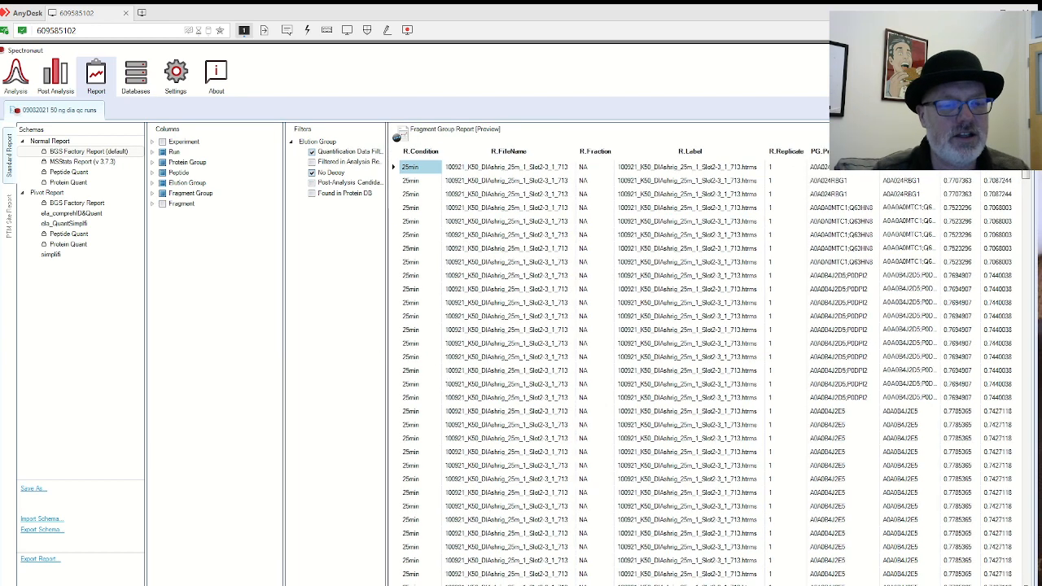
scroll(right, 3)
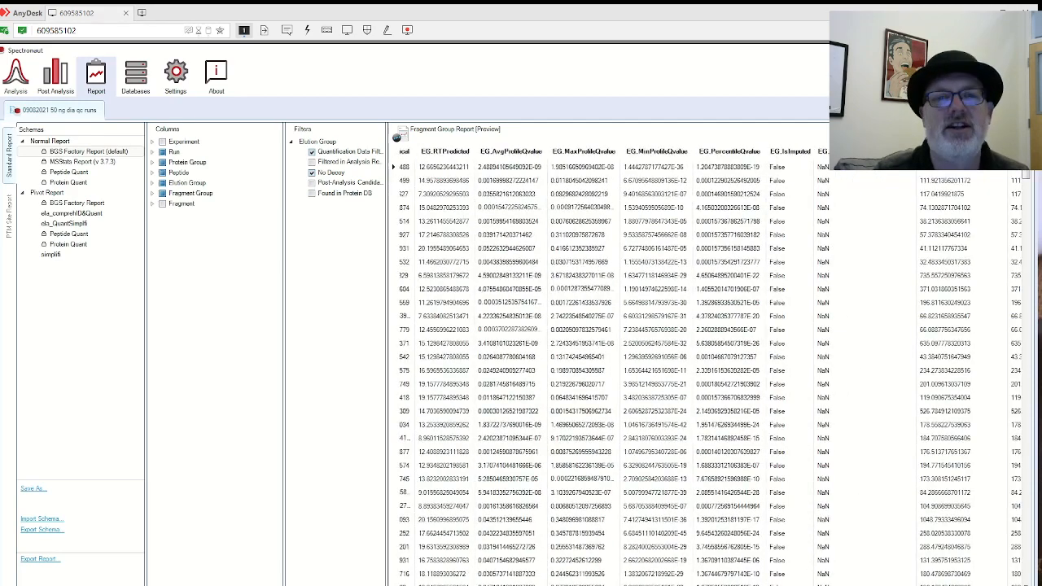
scroll(right, 3)
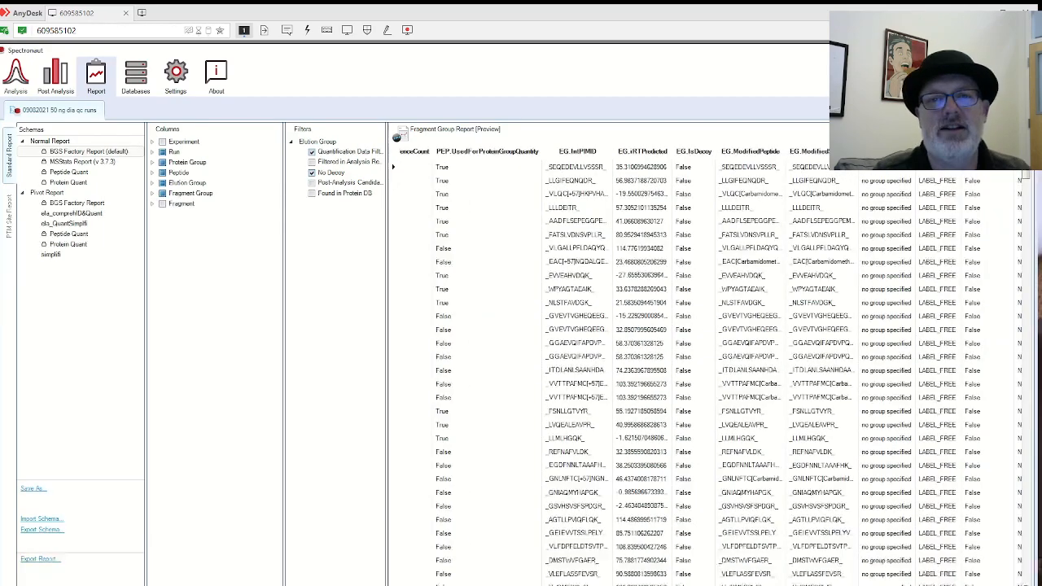
scroll(right, 3)
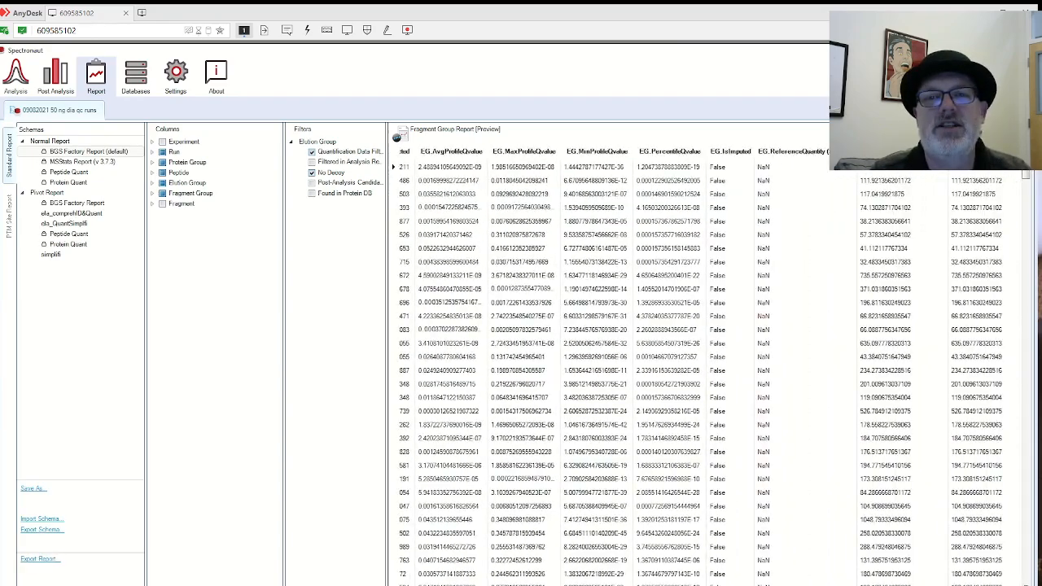
scroll(right, 3)
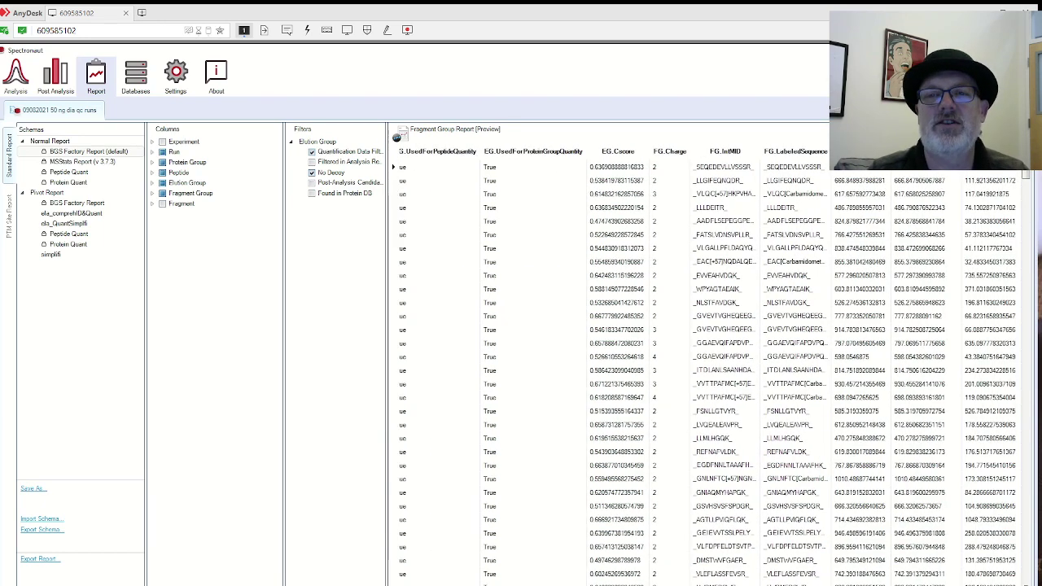
scroll(right, 3)
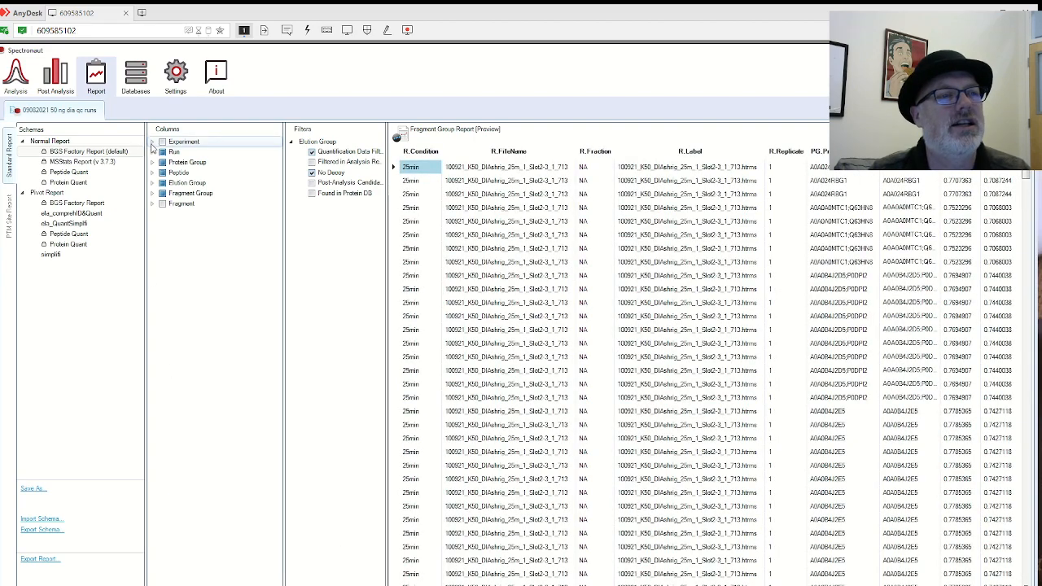
- Expand the Run column group and examine the R.Computer Name field
click(153, 142)
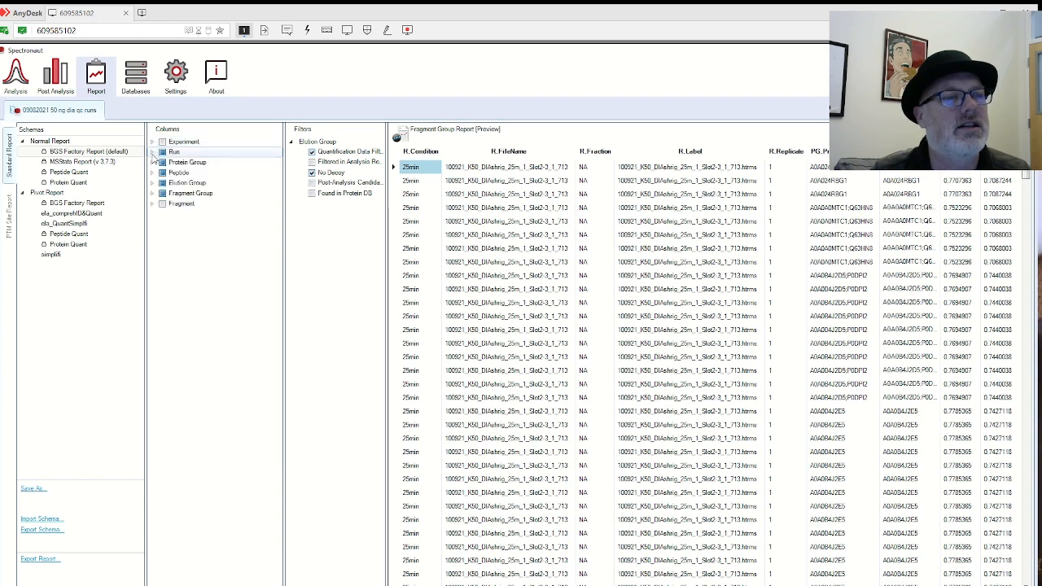
click(153, 153)
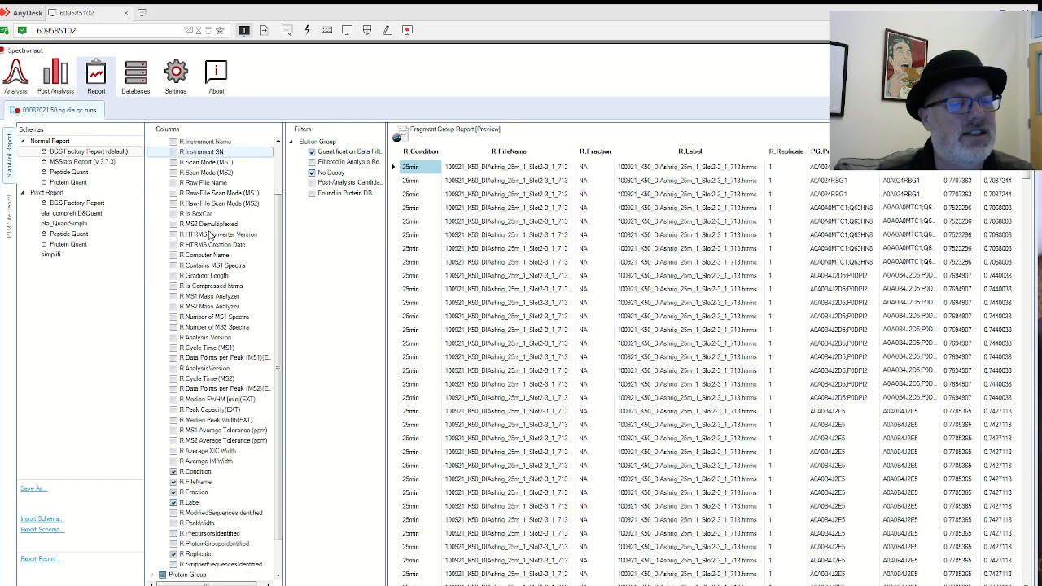
scroll(down, 3)
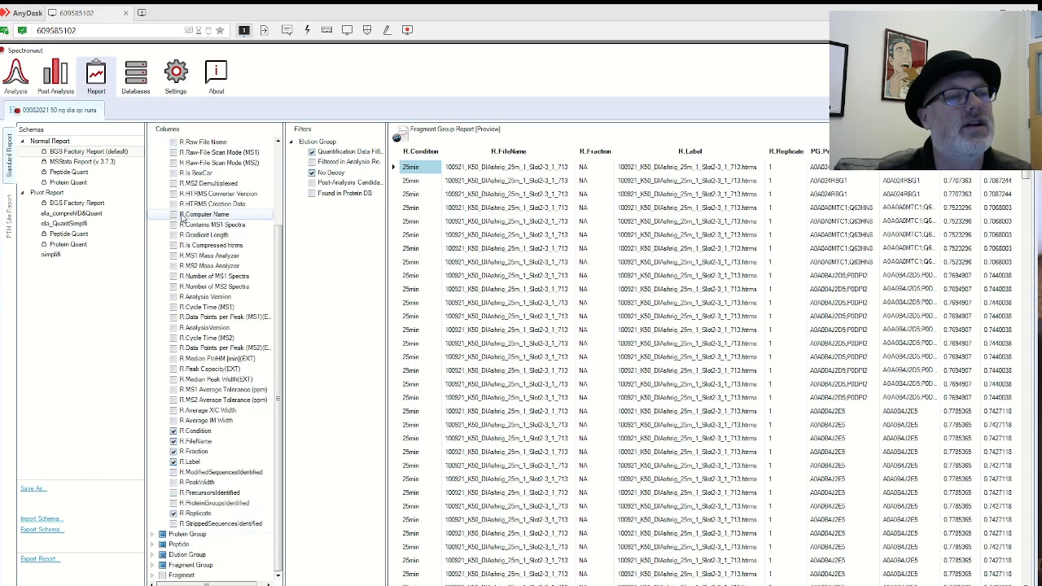
click(173, 215)
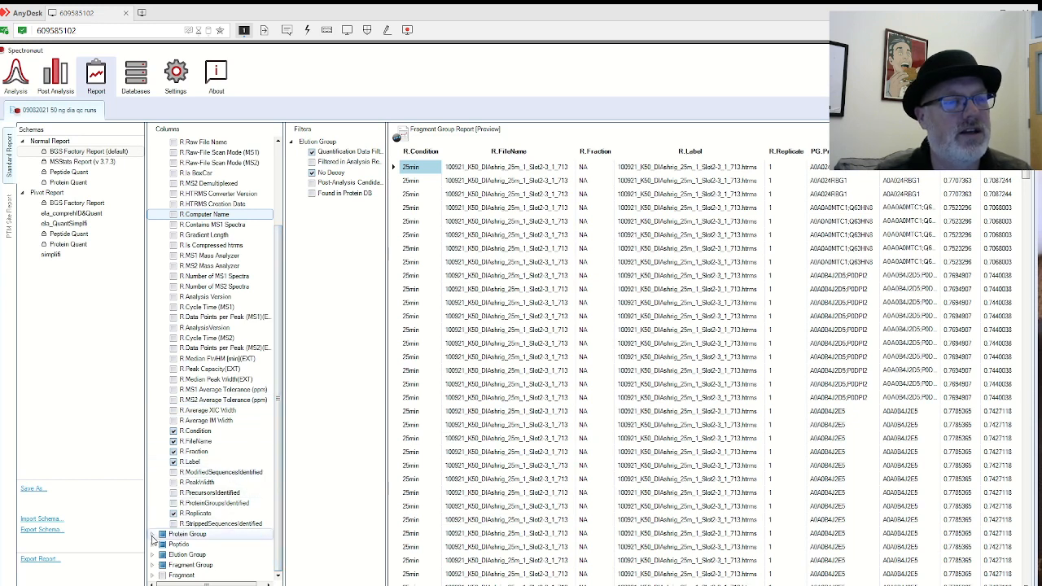
- Expand the Protein Group and Assay column groups and examine the PG.Genes field
click(153, 534)
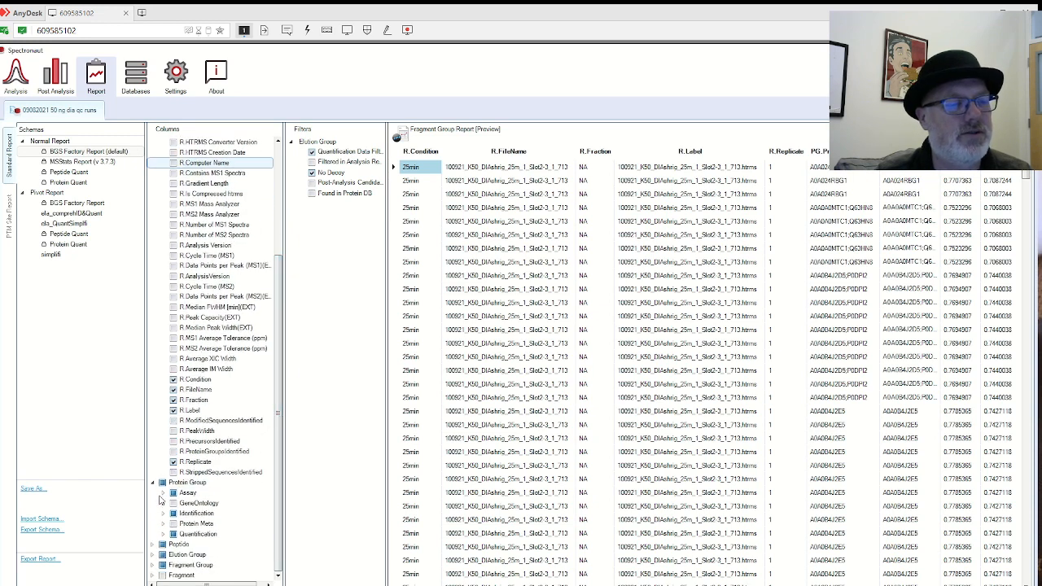
click(162, 495)
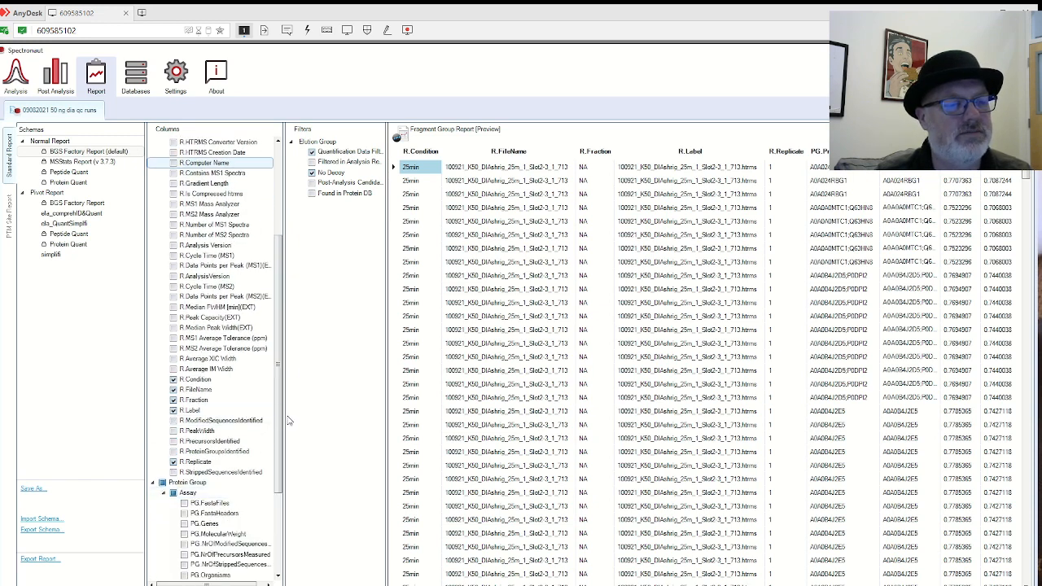
scroll(down, 3)
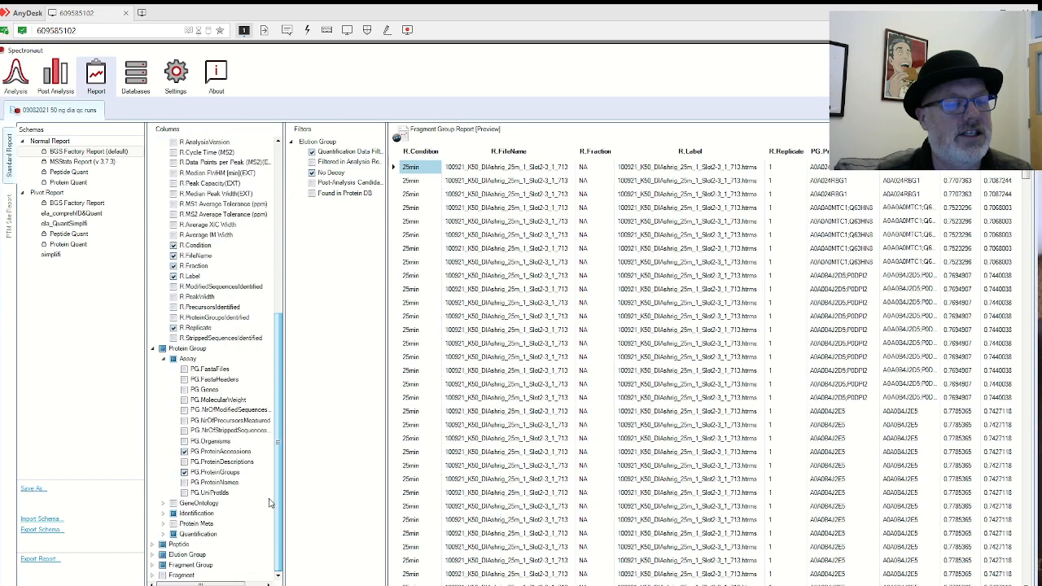
mouse_move(207, 368)
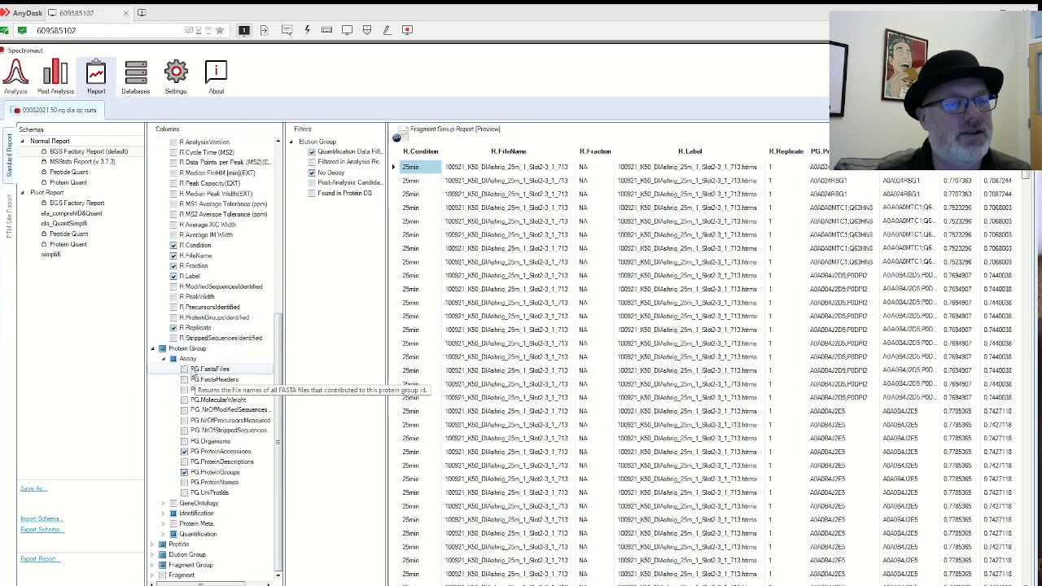
mouse_move(214, 379)
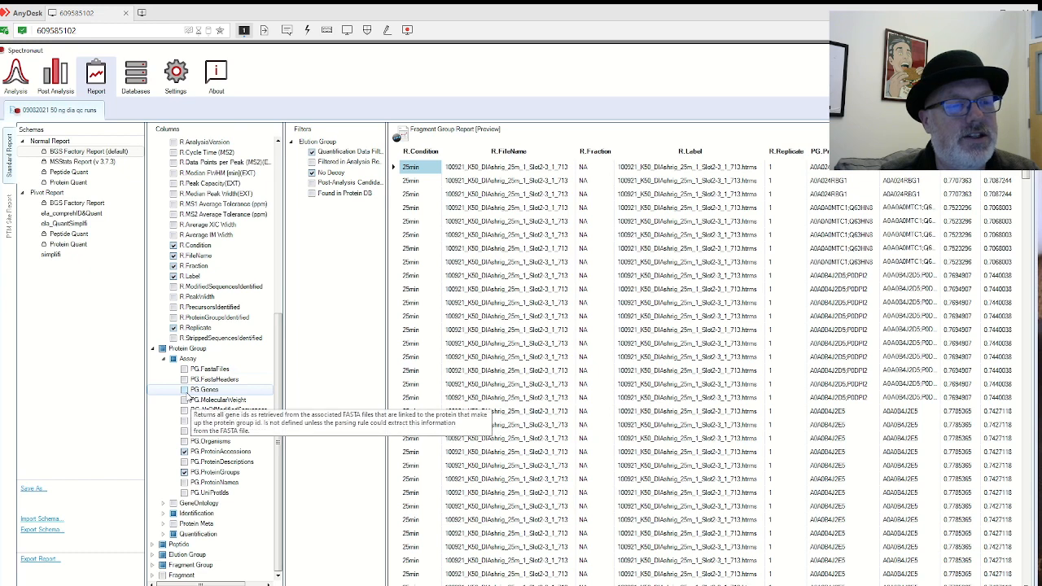
click(176, 389)
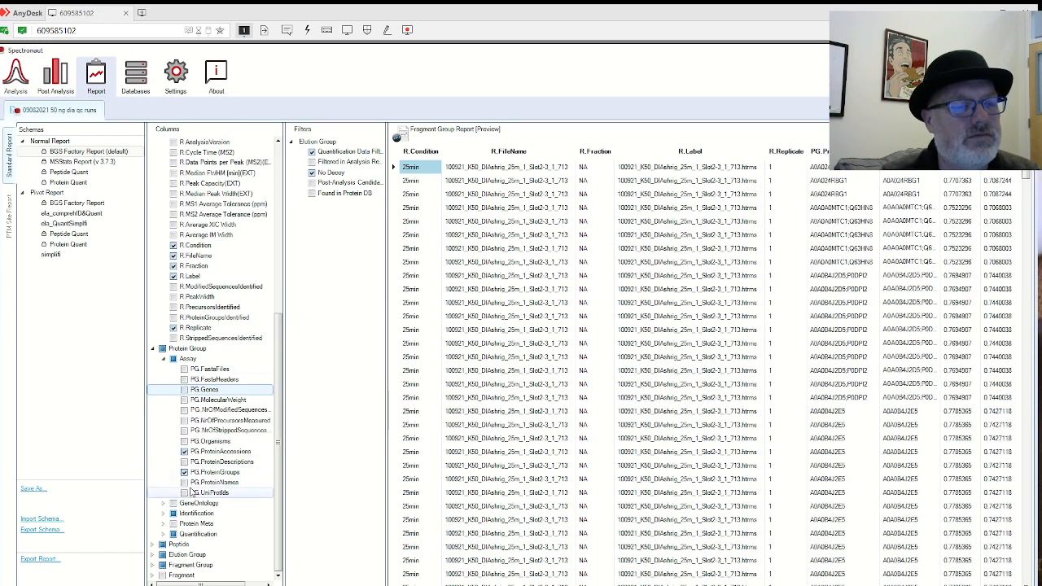
mouse_move(192, 491)
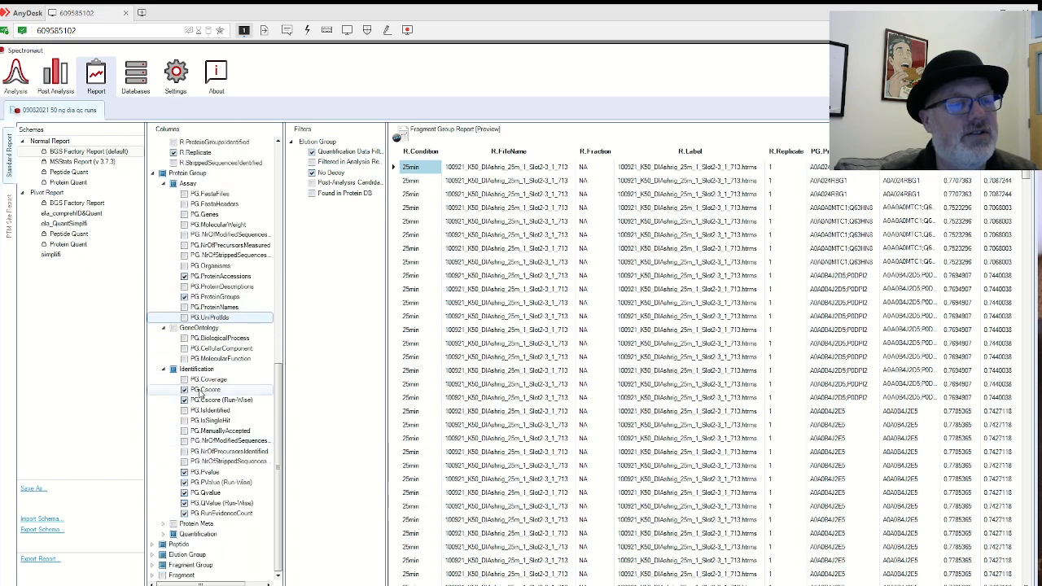
- Add and remove PG.Coverage, toggle PG.IsSingleHit, and review the PG columns in the preview
click(185, 378)
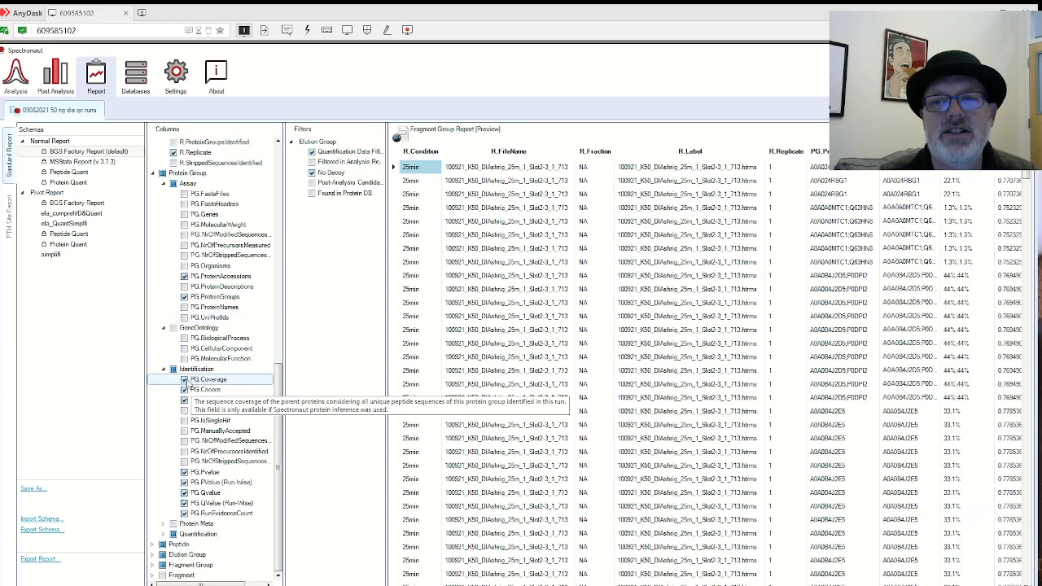
click(184, 378)
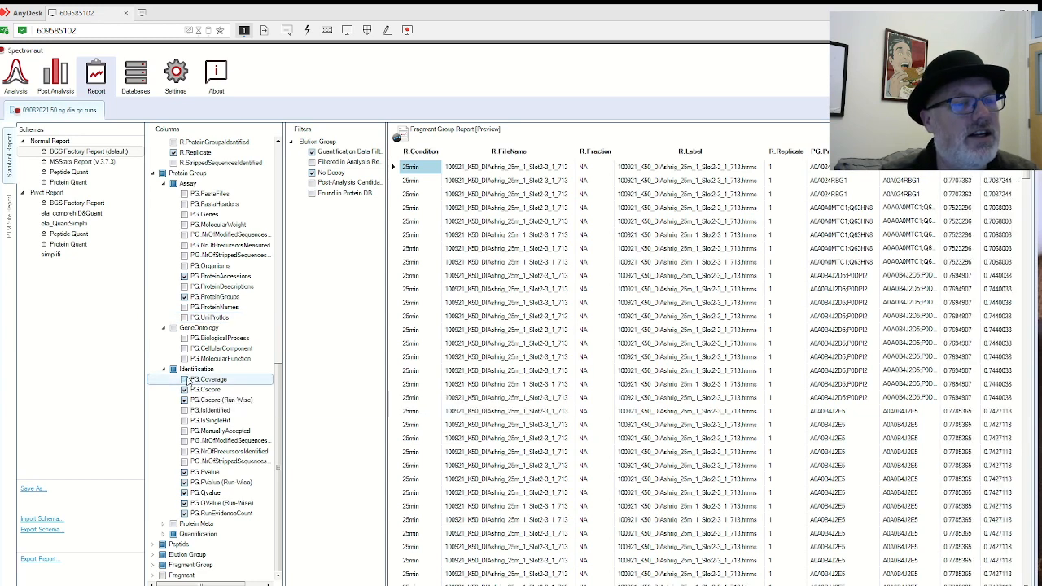
mouse_move(189, 420)
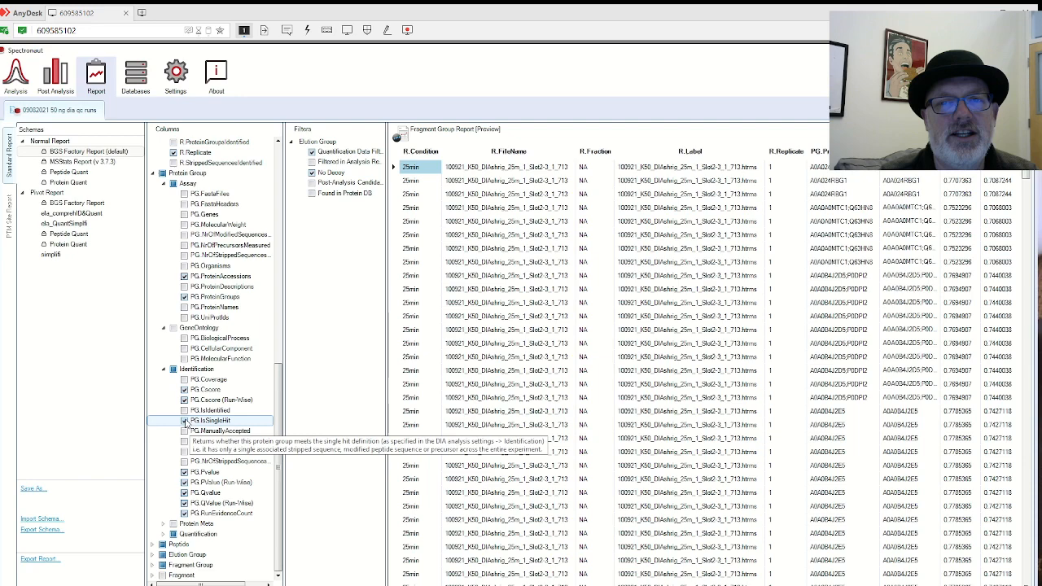
click(186, 420)
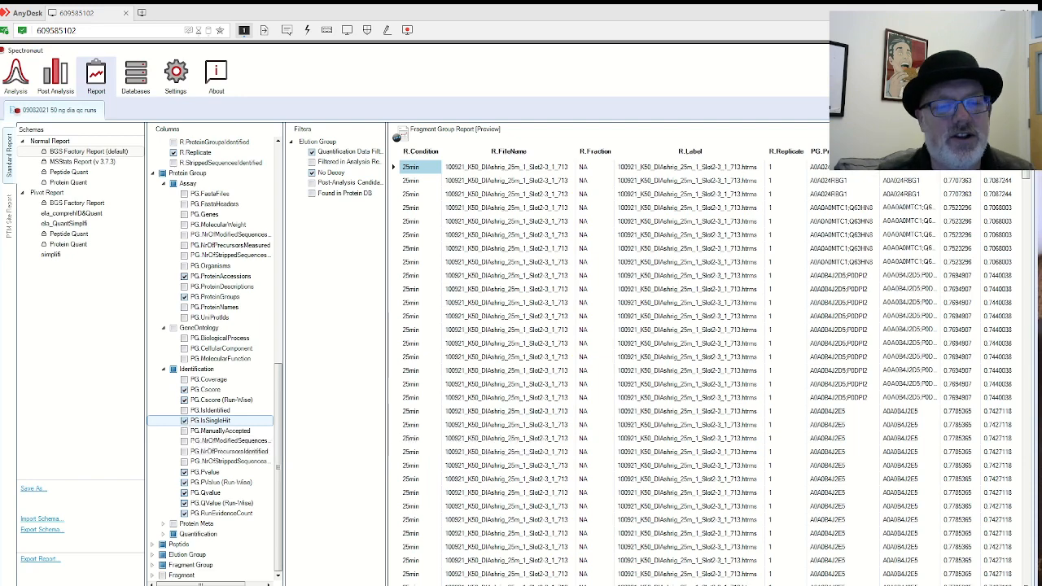
scroll(right, 3)
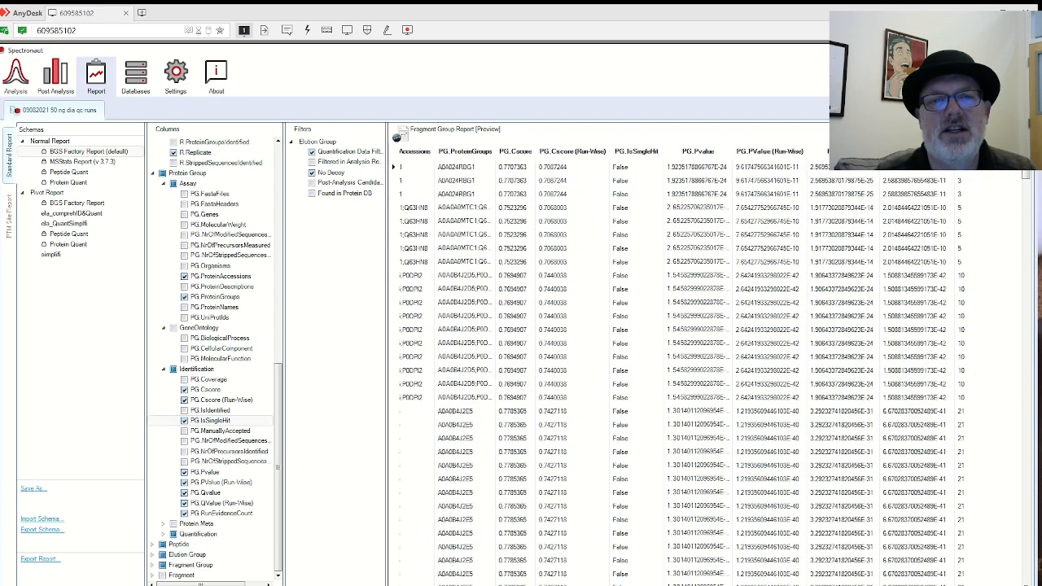
scroll(right, 3)
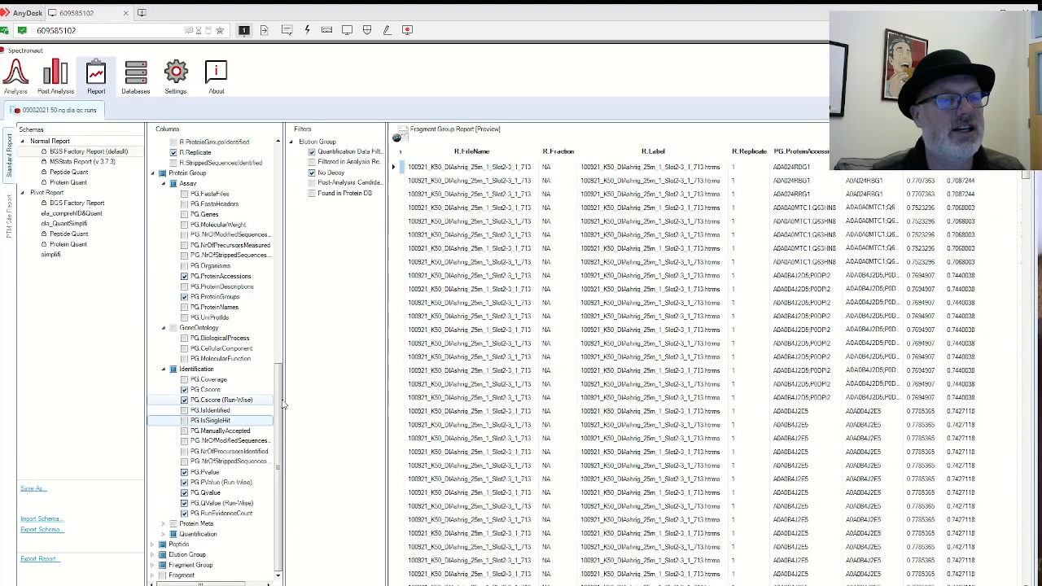
mouse_move(220, 430)
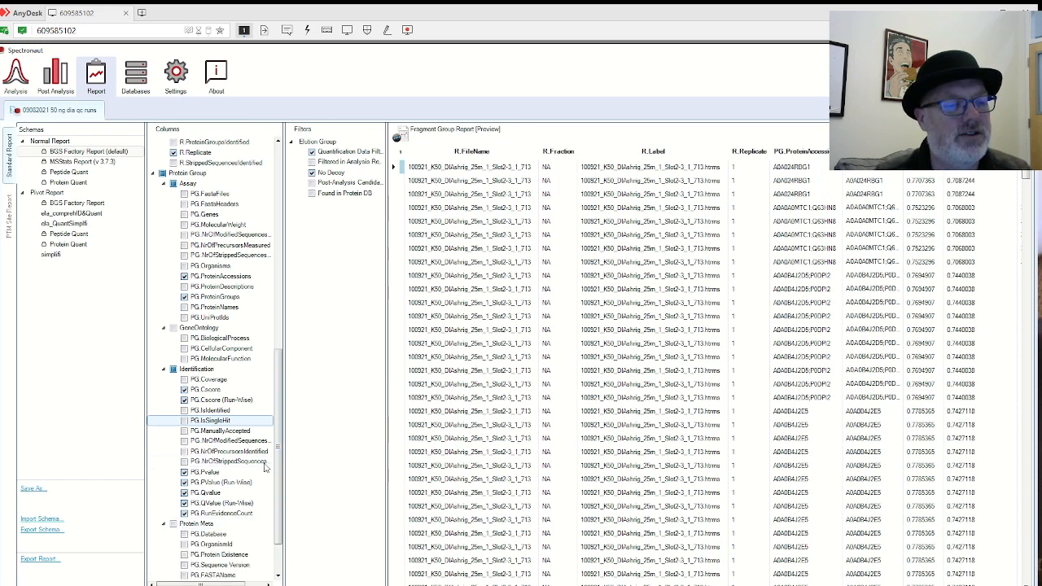
- Scroll the Columns tree down to Elution Group and expand the Precursor (EG) group
scroll(down, 3)
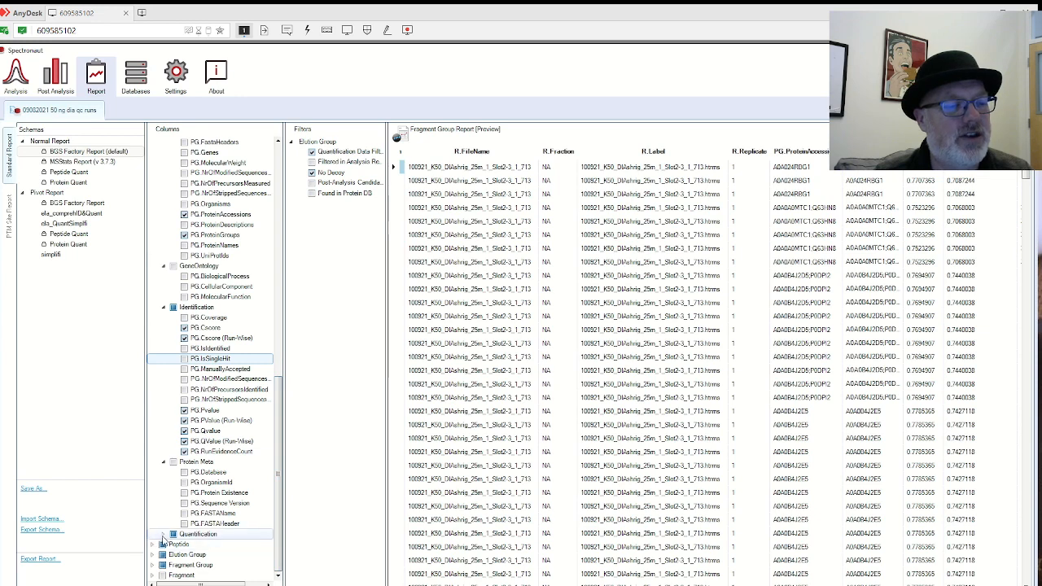
scroll(down, 3)
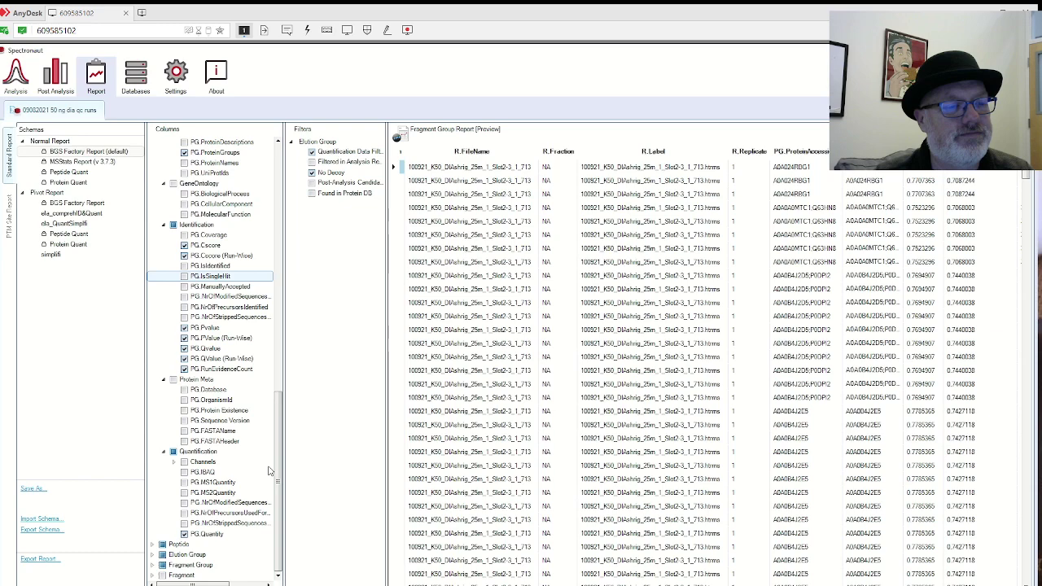
mouse_move(202, 472)
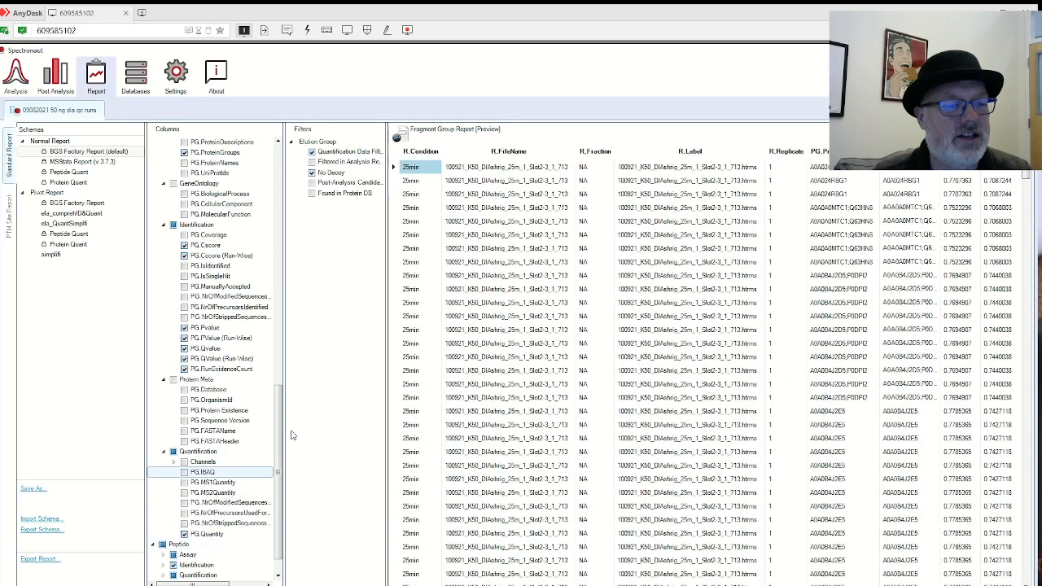
scroll(down, 3)
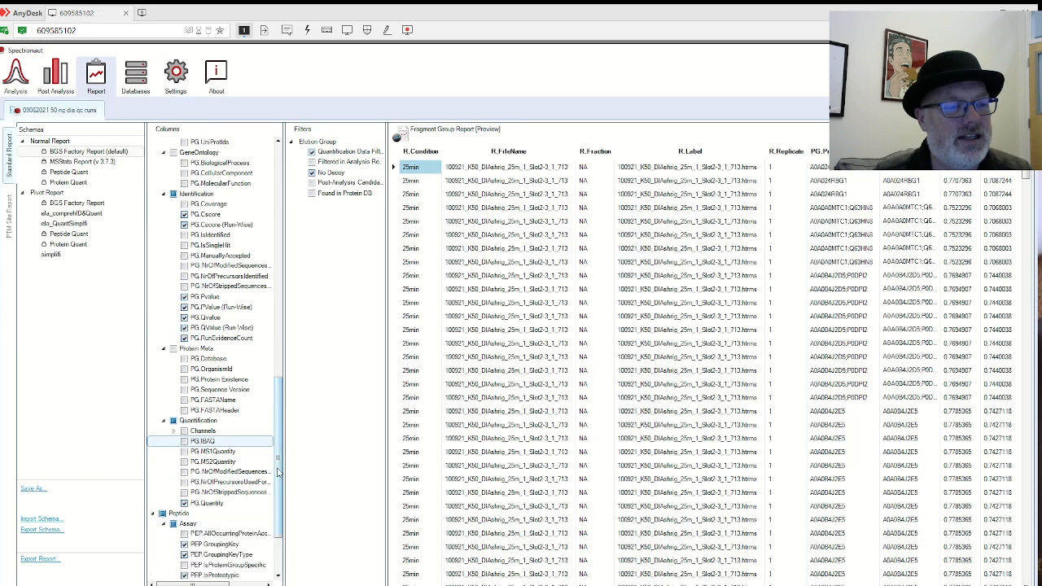
scroll(down, 3)
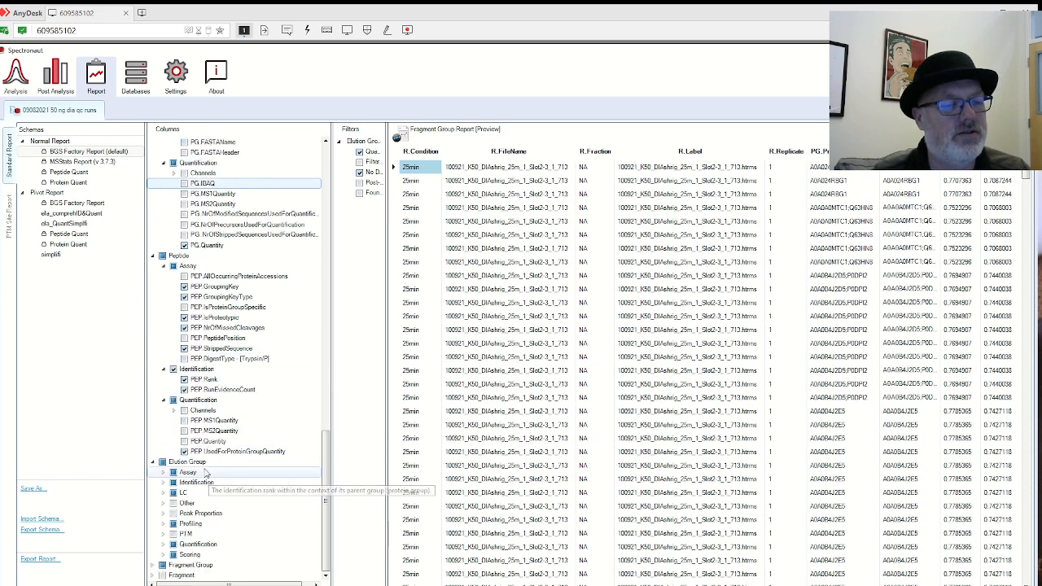
click(162, 471)
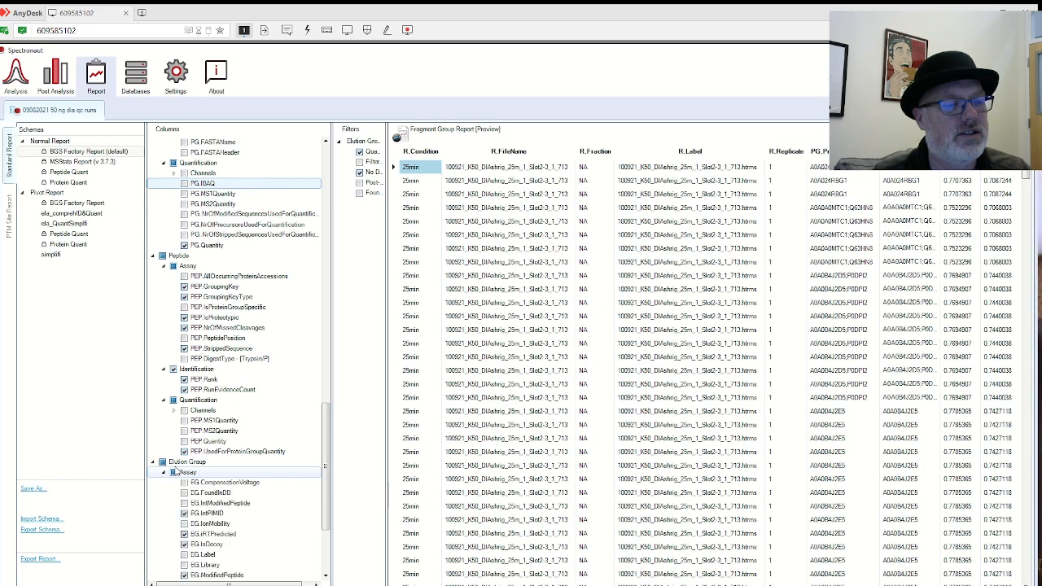
mouse_move(236, 481)
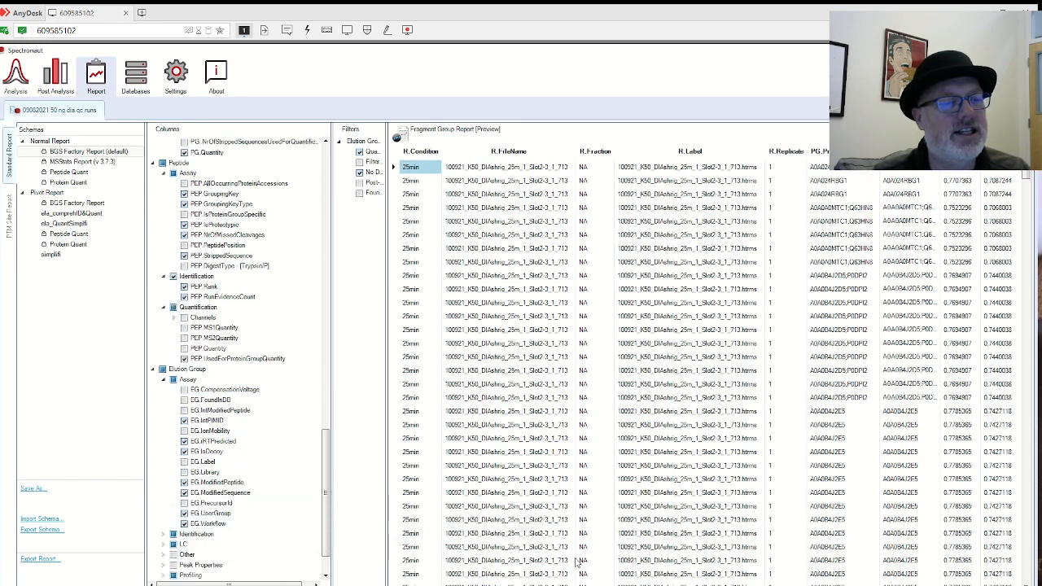
mouse_move(202, 371)
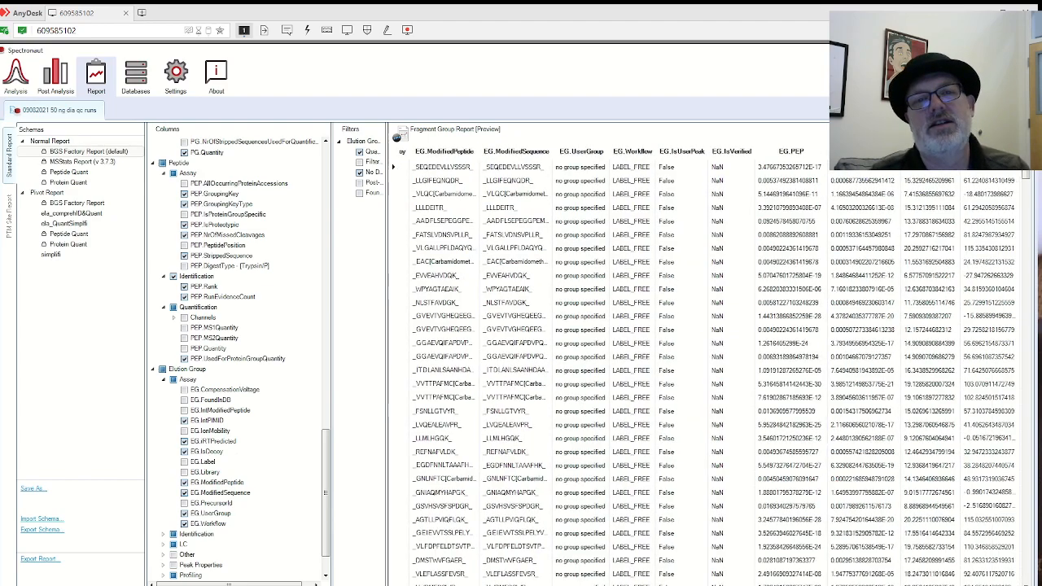
- Expand a further precursor subgroup to review its identification, PTM and quantification fields
scroll(right, 3)
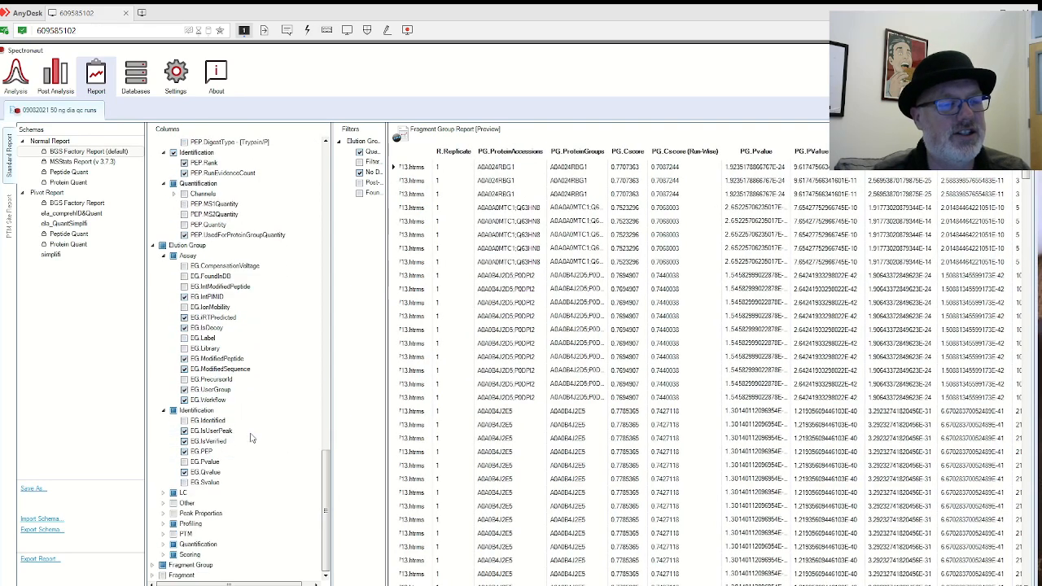
click(182, 491)
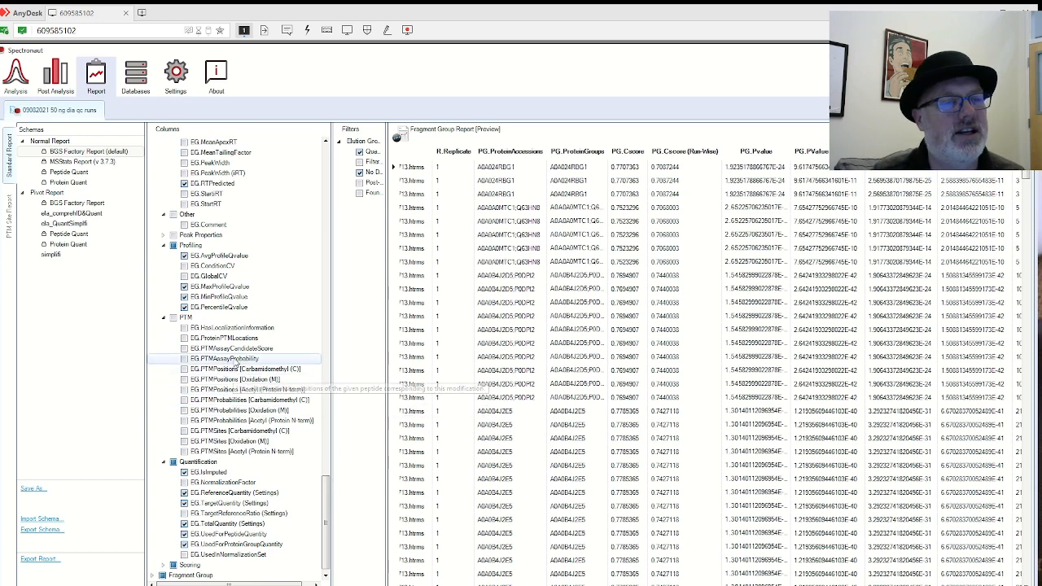
mouse_move(234, 349)
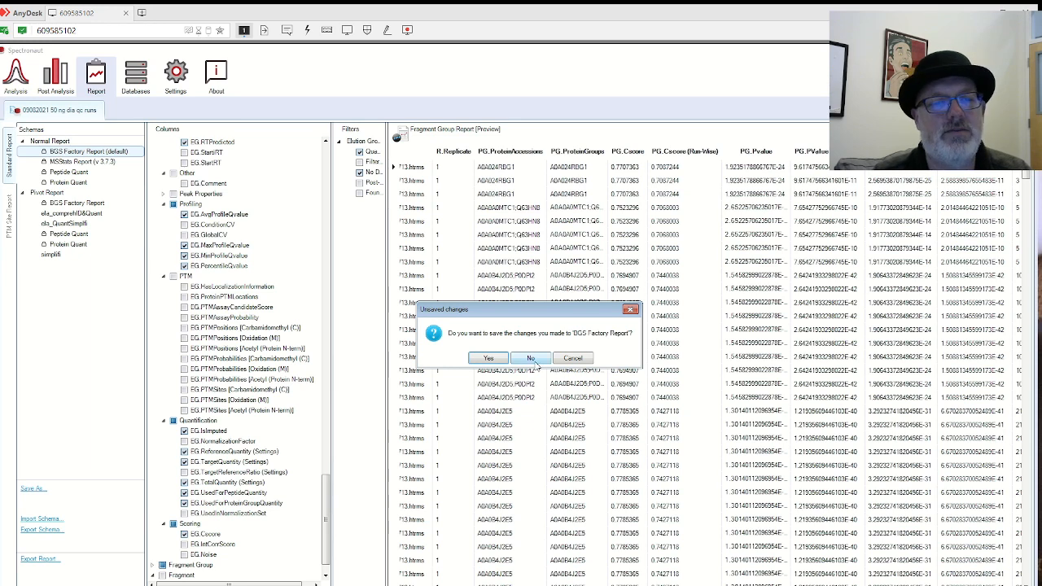
- Discard the unsaved Factory Report changes, view Protein Quant, and select the Peptide Quant pivot schema
click(530, 358)
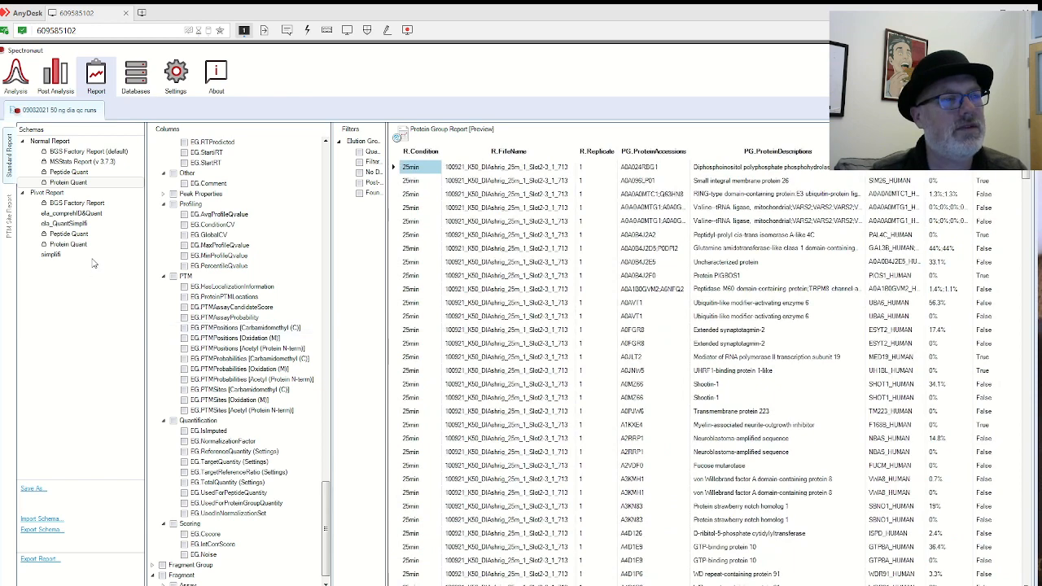
click(50, 254)
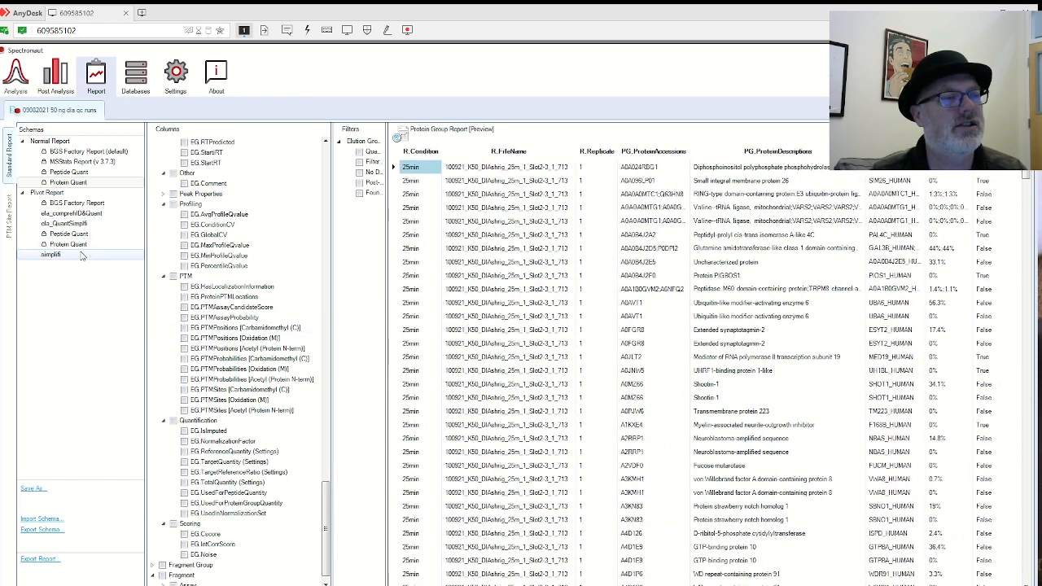
click(68, 234)
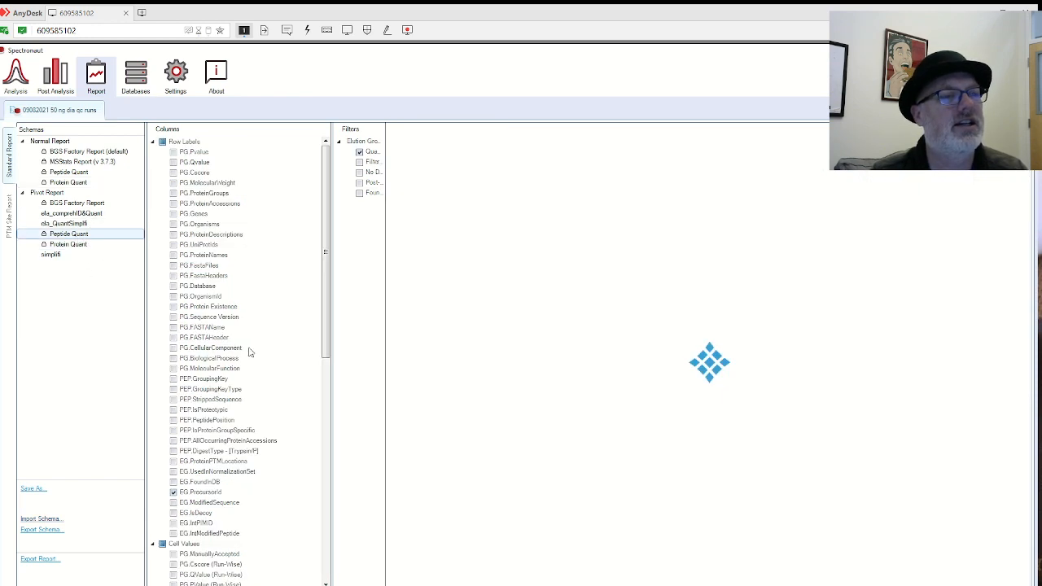
mouse_move(82, 290)
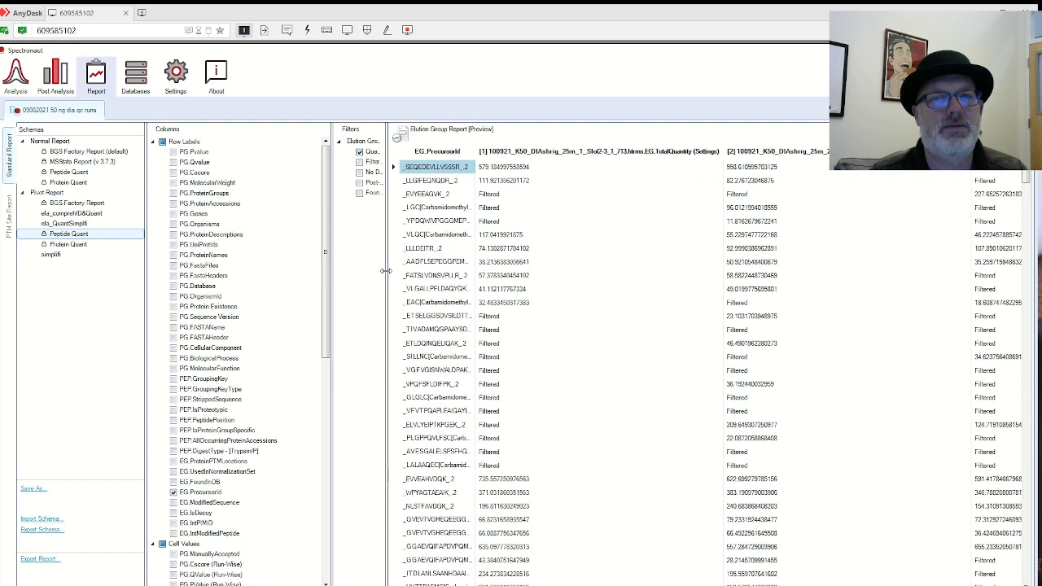
- Preview the Protein Quant pivot report, then select the simple6 custom schema
click(68, 245)
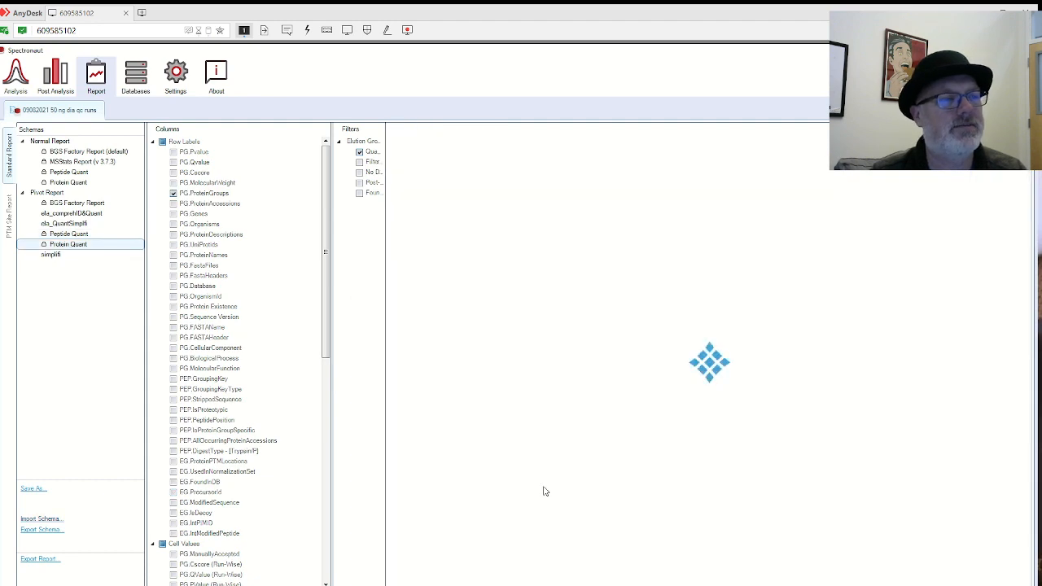
mouse_move(428, 550)
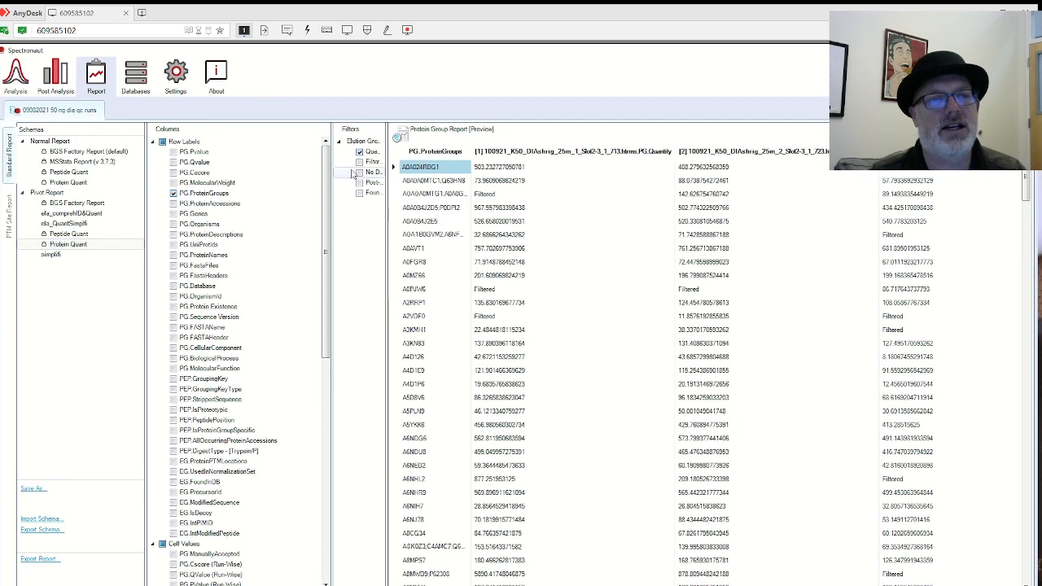
mouse_move(873, 205)
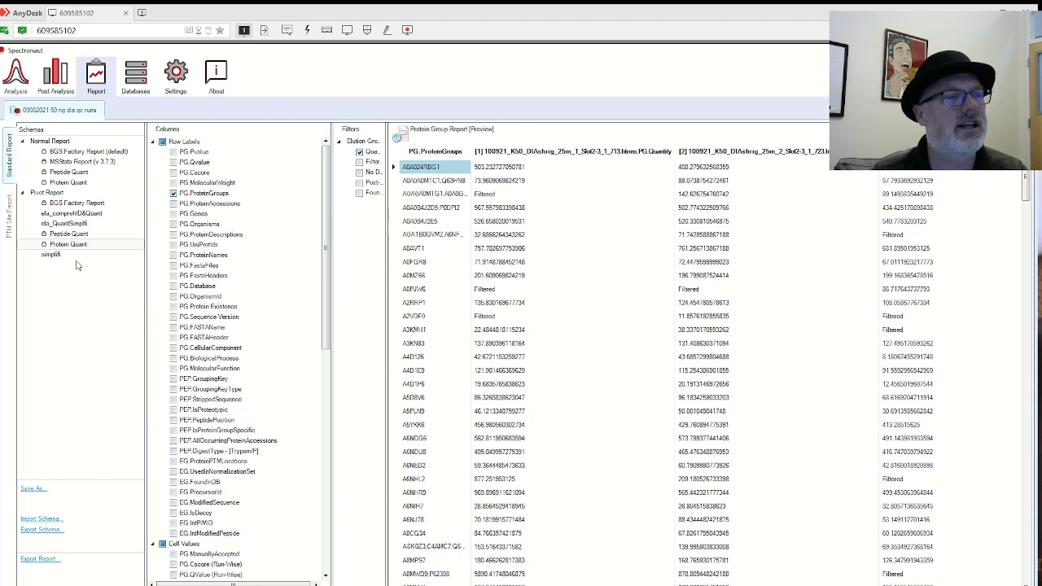
click(51, 253)
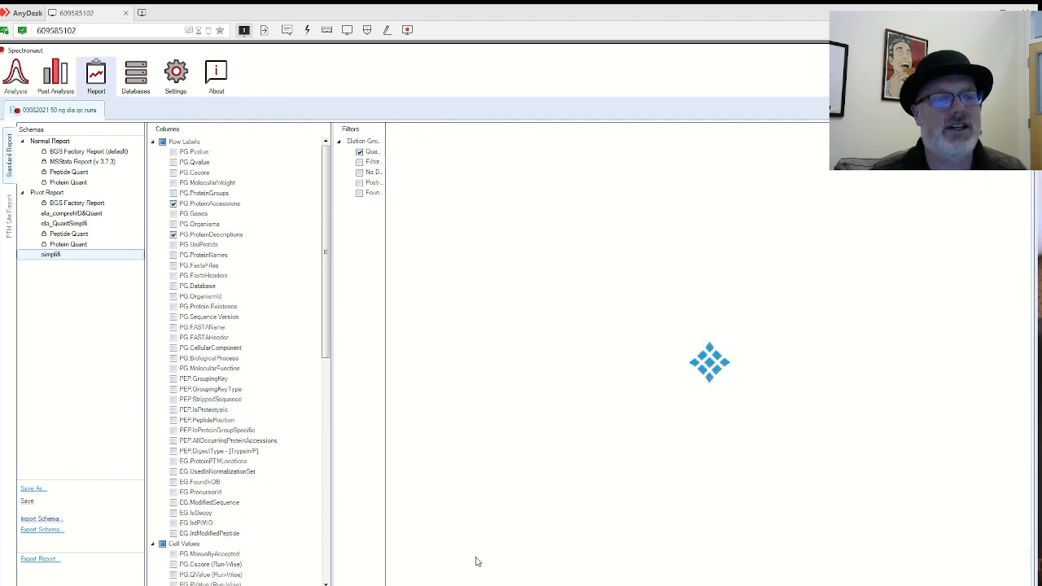
mouse_move(512, 582)
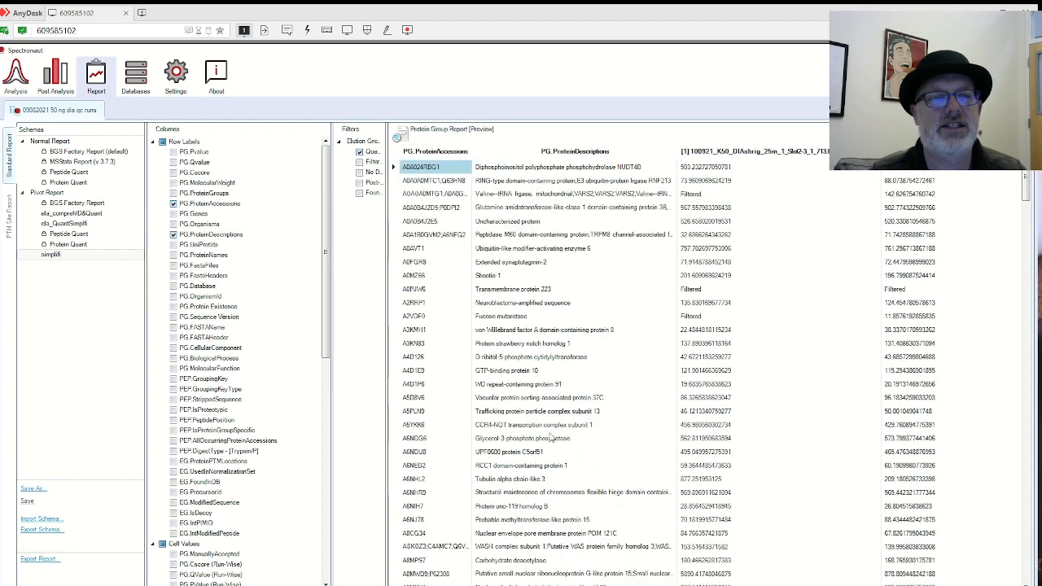
- Scroll the simple6 preview right to see protein descriptions and quantities
scroll(right, 3)
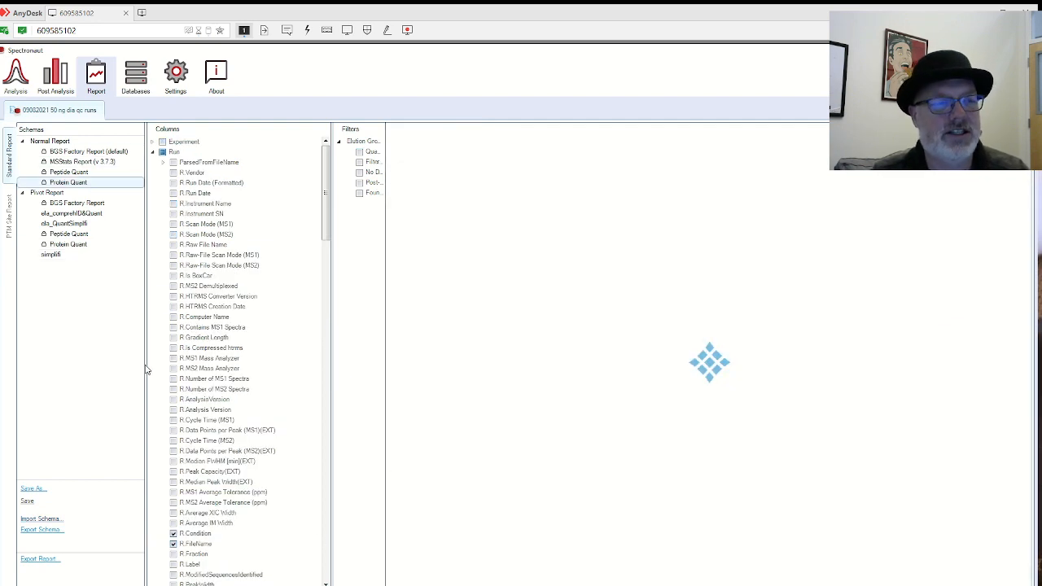
- Reselect the Protein Quant pivot schema to load its report preview
click(69, 244)
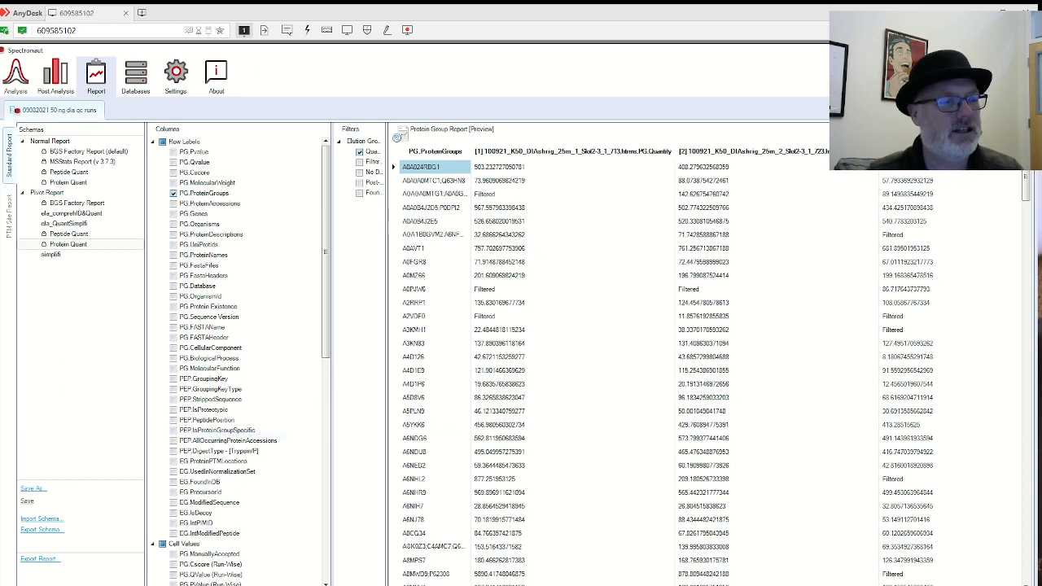
mouse_move(75, 537)
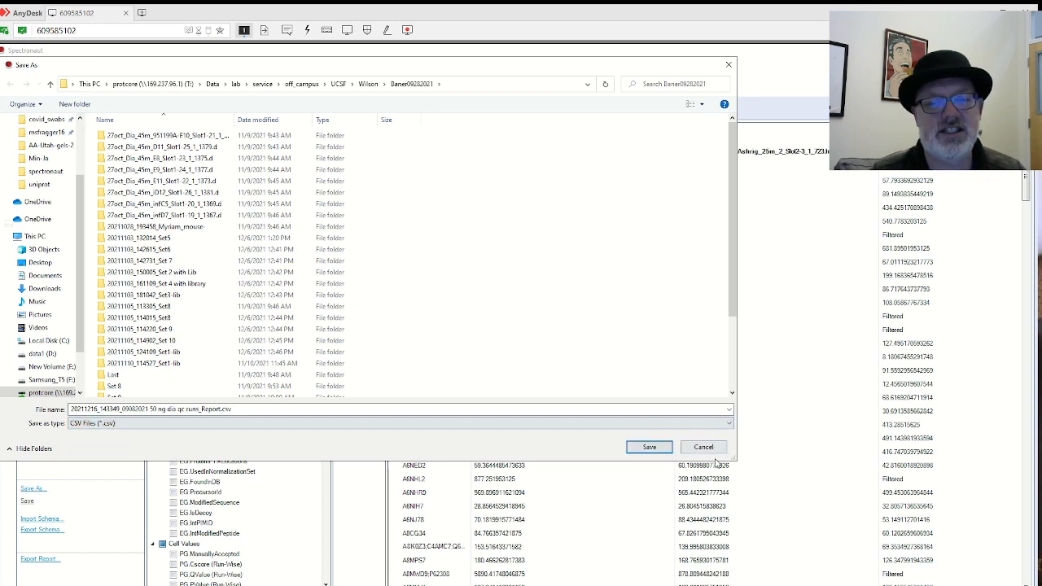
- Save the Protein Quant pivot report as a CSV file in the chosen data folder
click(647, 446)
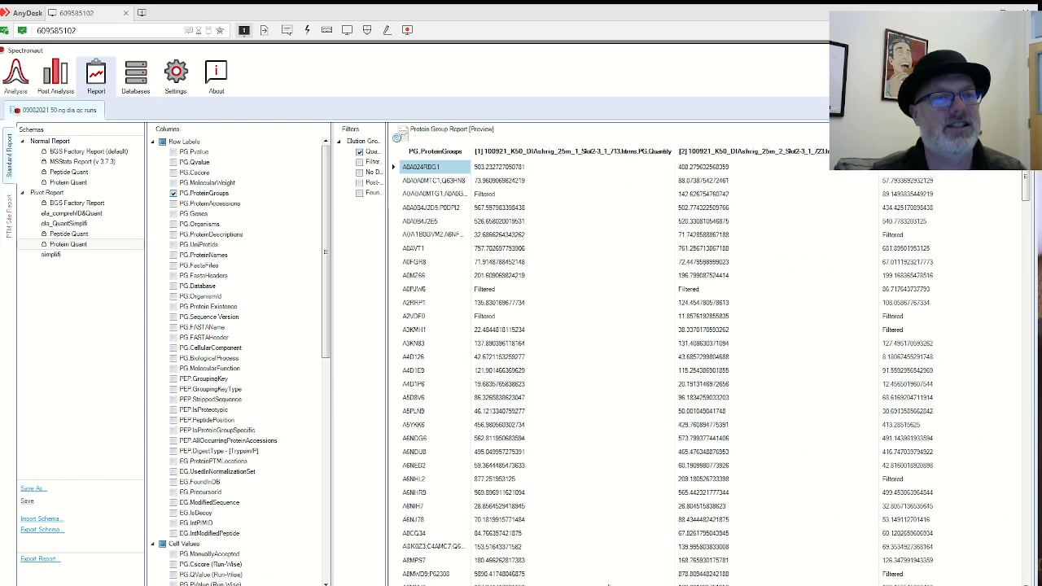
mouse_move(159, 443)
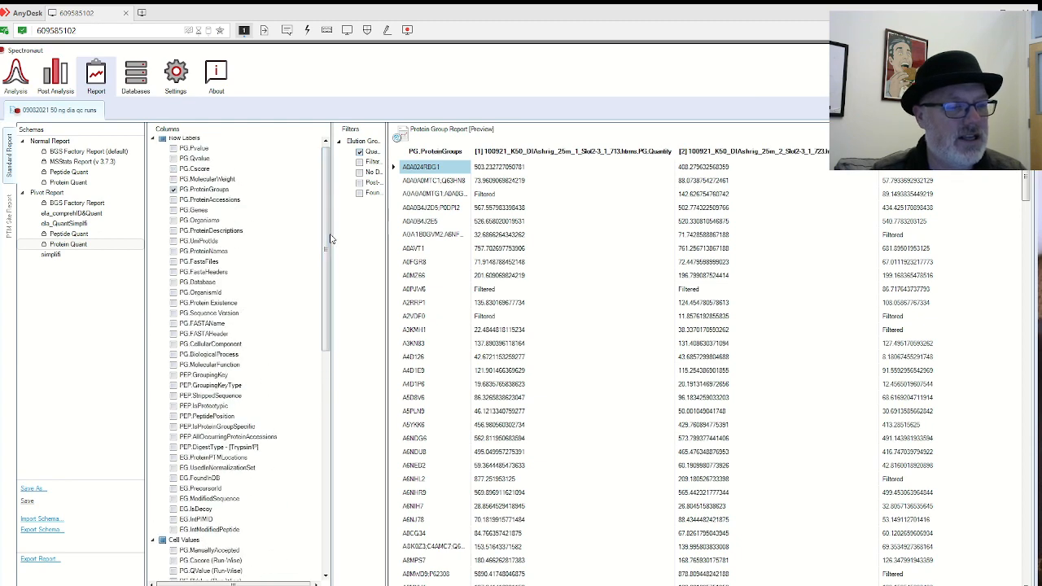
click(51, 254)
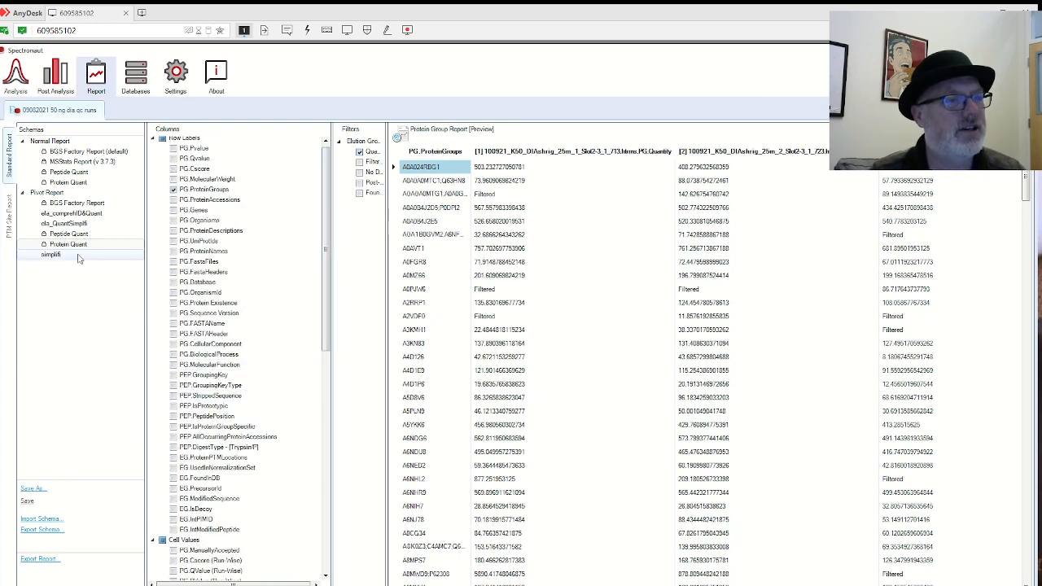
click(68, 173)
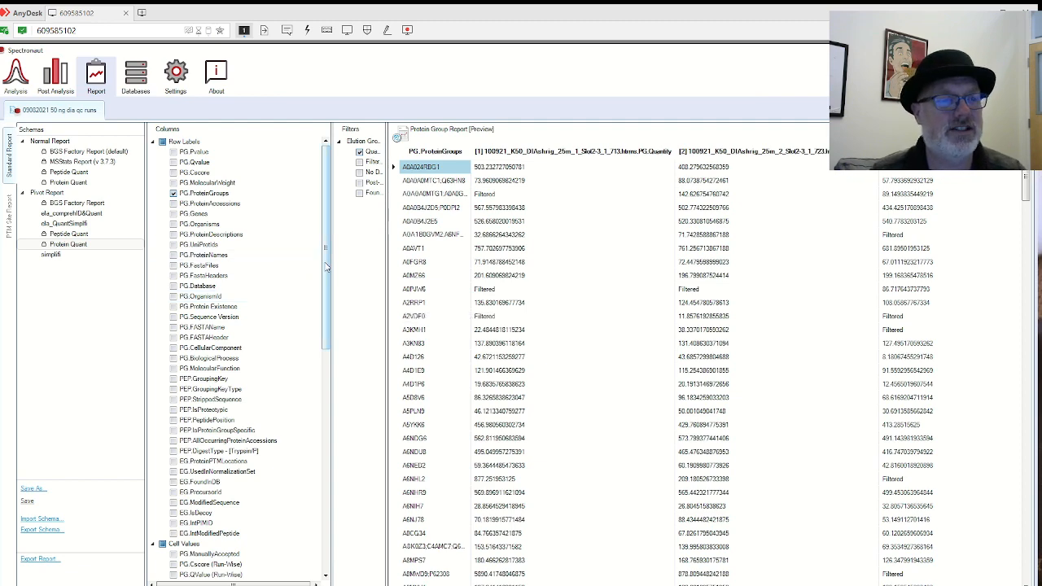
mouse_move(212, 235)
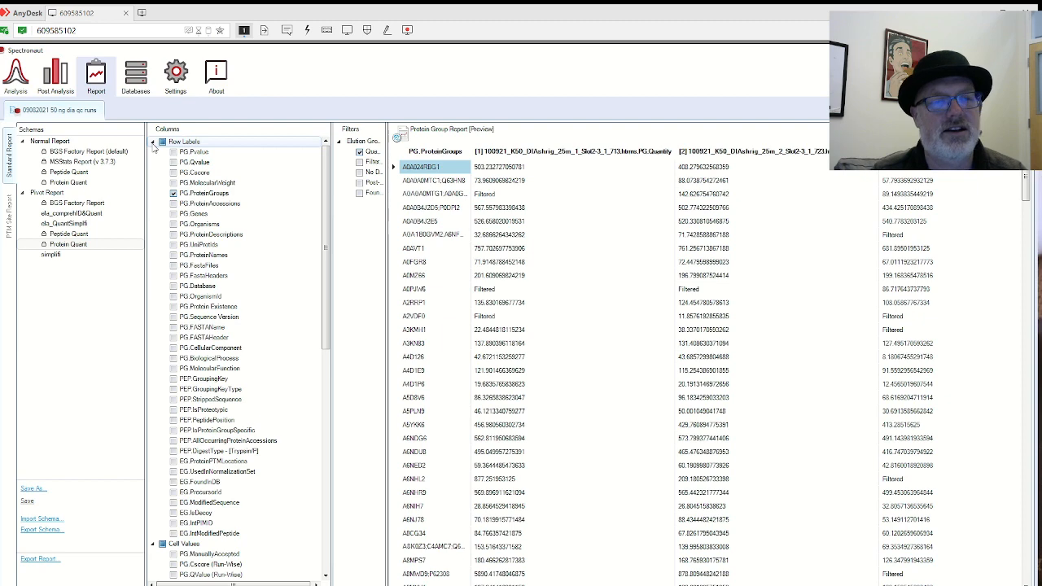
scroll(down, 3)
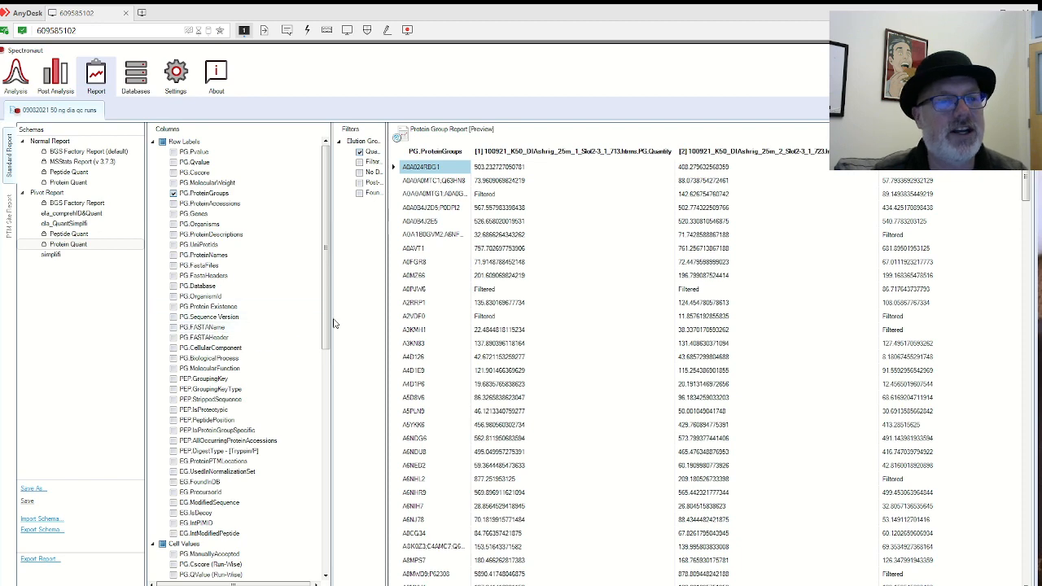
scroll(down, 3)
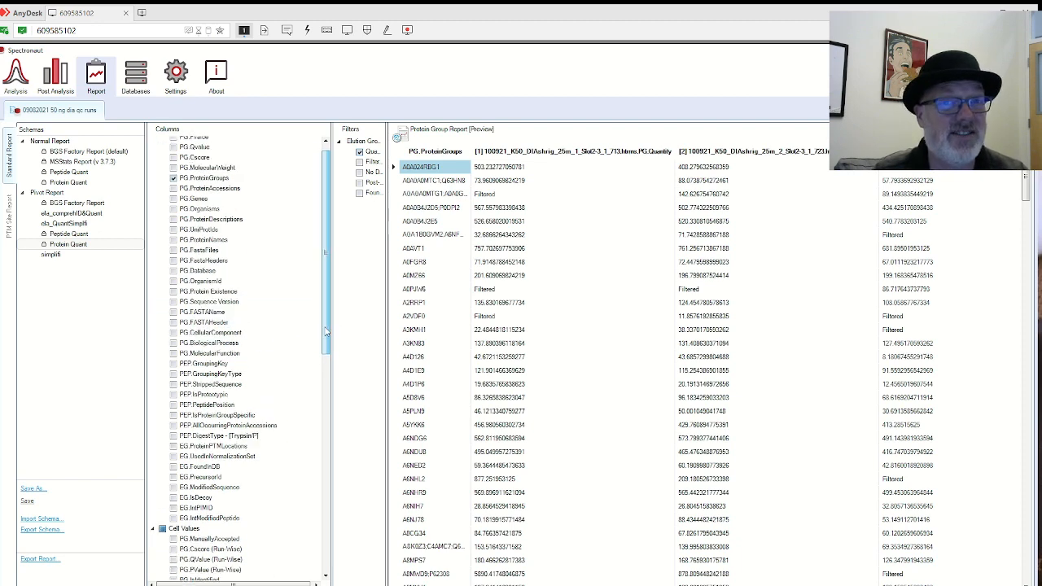